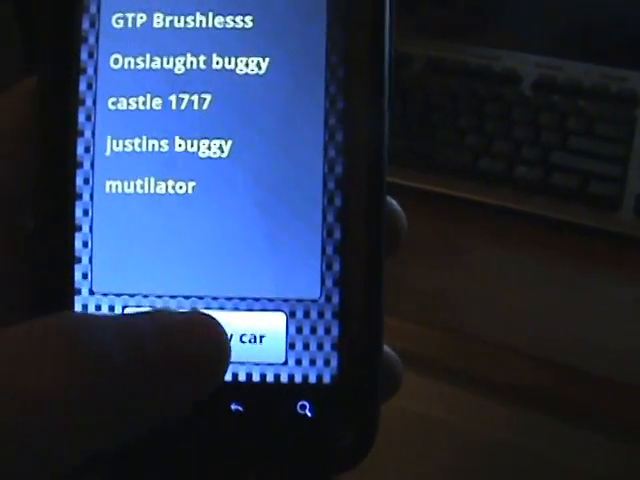
# - Add a new car in the RC speed app and advance past the Name/ratios form
pyautogui.click(210, 330)
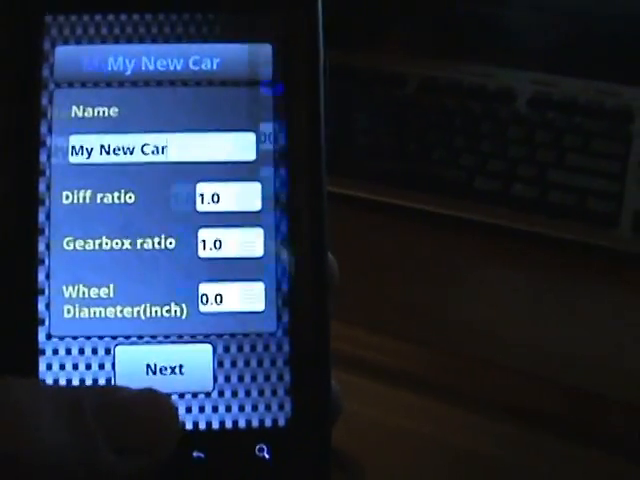
pyautogui.click(162, 367)
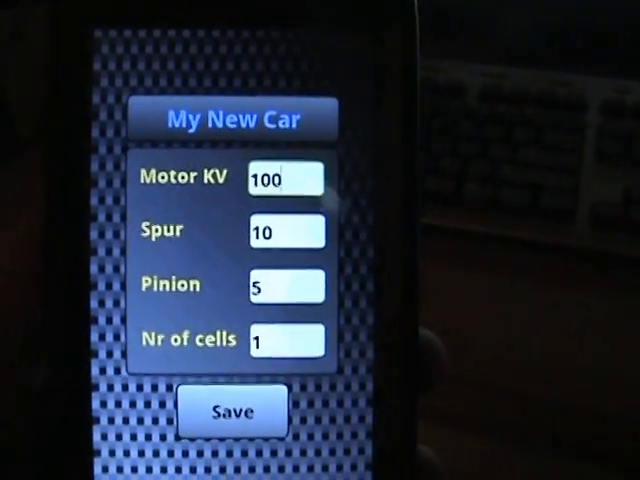
pyautogui.click(231, 411)
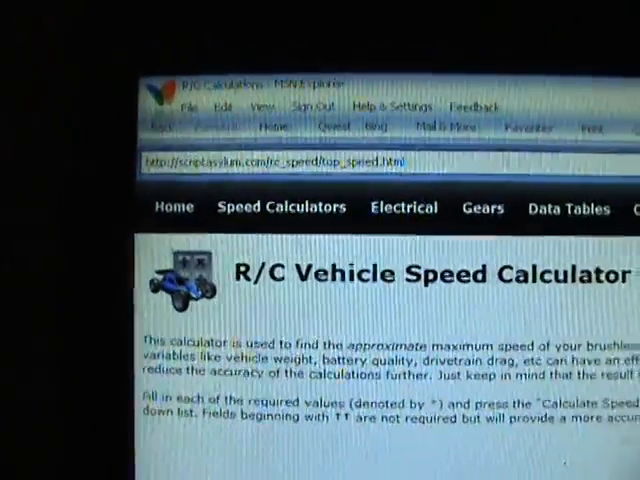
# - Scroll down the calculator page to reach the Select Differential dropdown
pyautogui.scroll(-3)
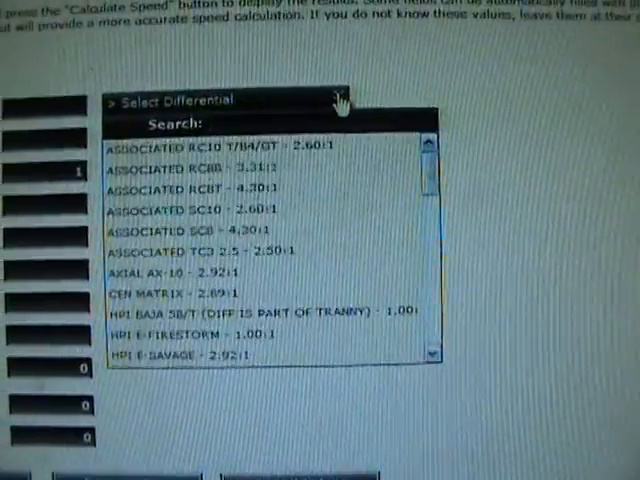
# - Browse the differential preset list without choosing one
pyautogui.click(332, 99)
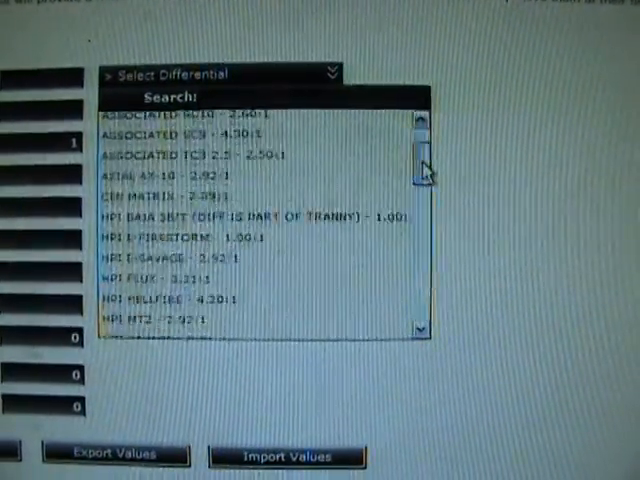
pyautogui.scroll(-3)
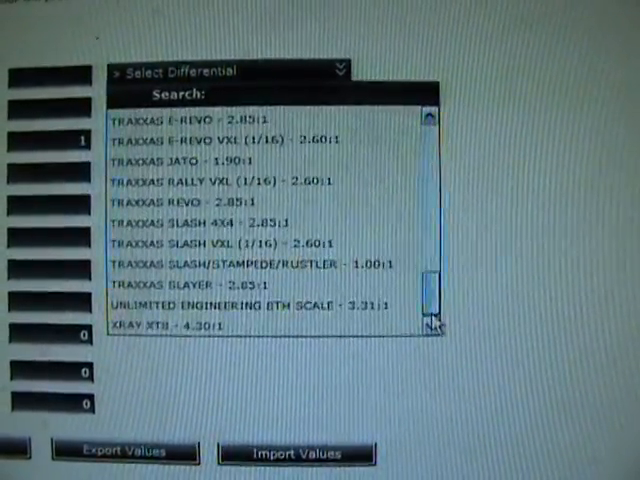
pyautogui.scroll(3)
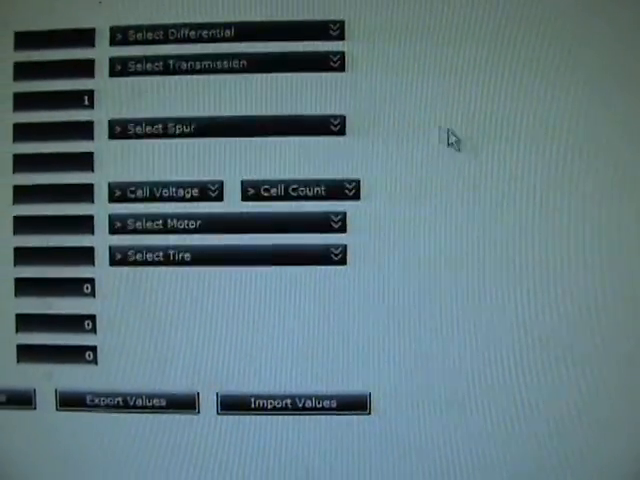
# - Browse the transmission preset list without choosing one
pyautogui.click(322, 65)
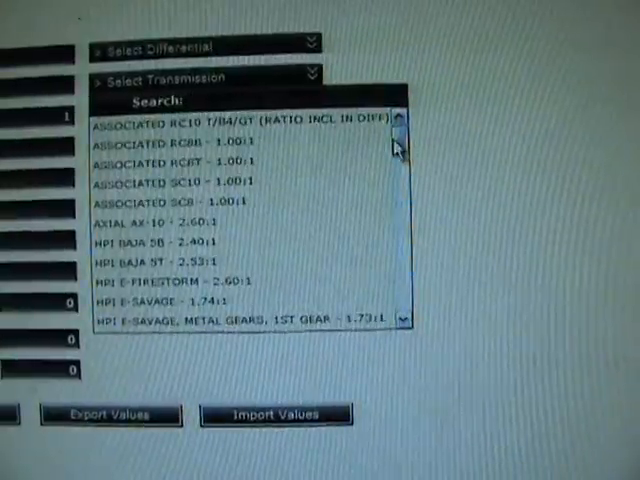
pyautogui.scroll(-3)
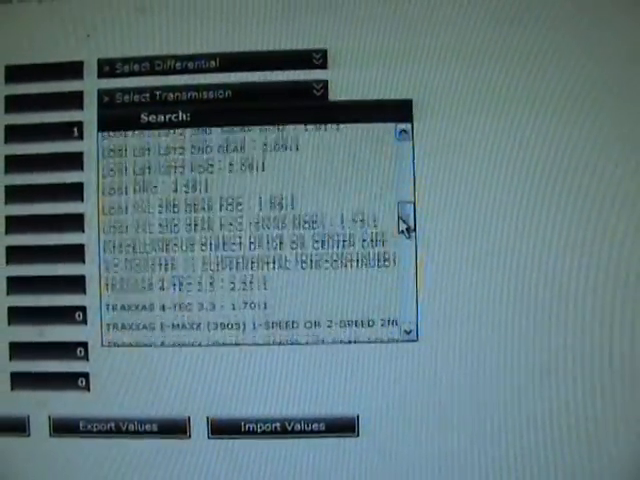
pyautogui.scroll(3)
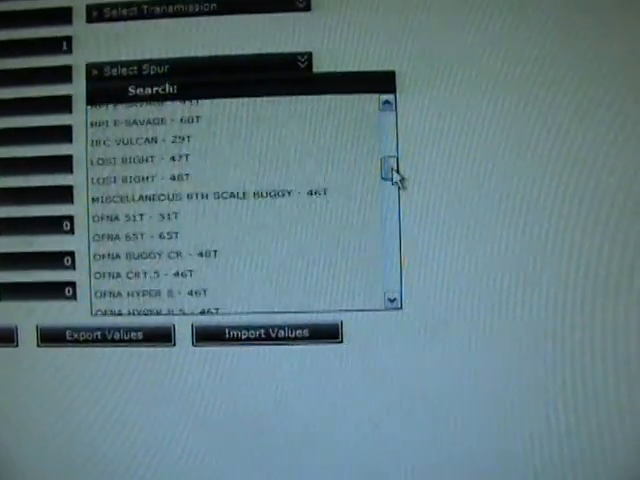
# - Choose the HPI Baja (HPI82002) tire preset, setting tire diameter to 5.311 inches
pyautogui.scroll(3)
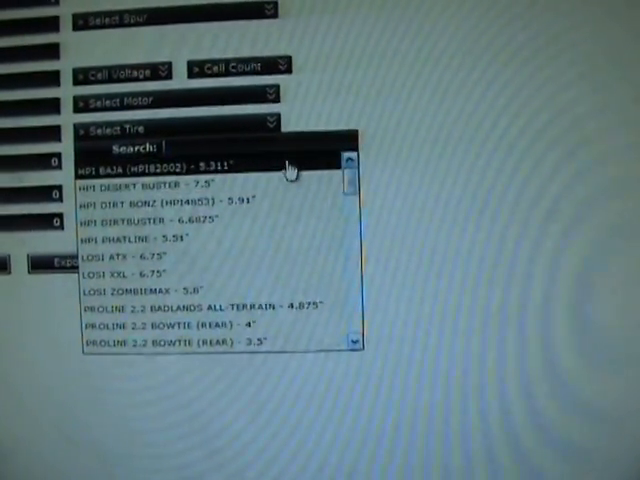
pyautogui.click(164, 166)
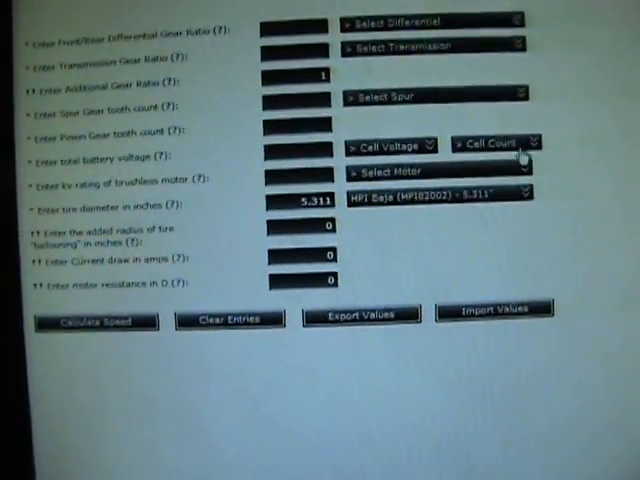
pyautogui.scroll(3)
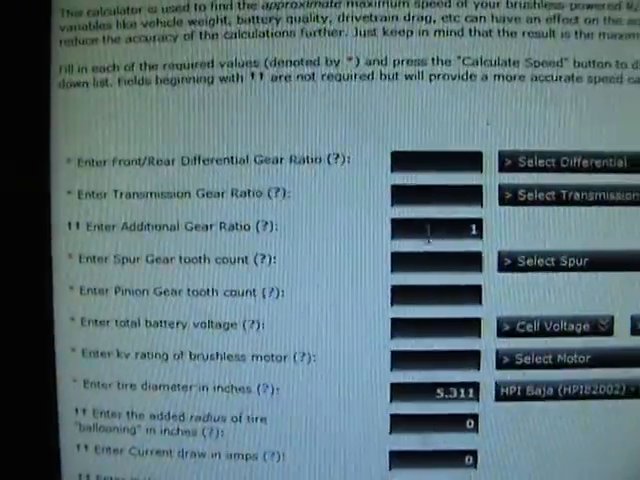
pyautogui.scroll(-3)
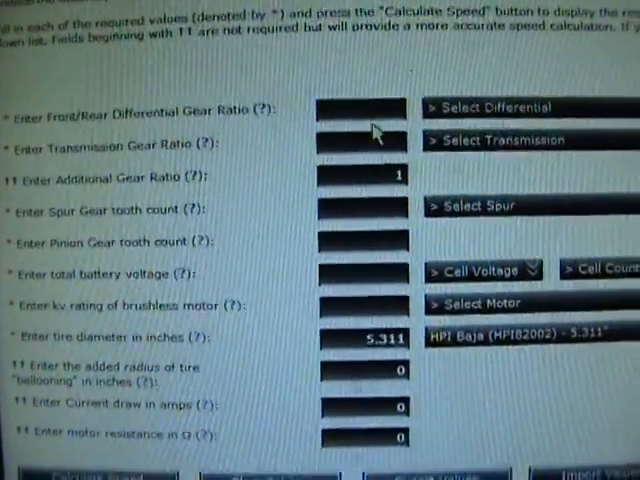
pyautogui.scroll(-3)
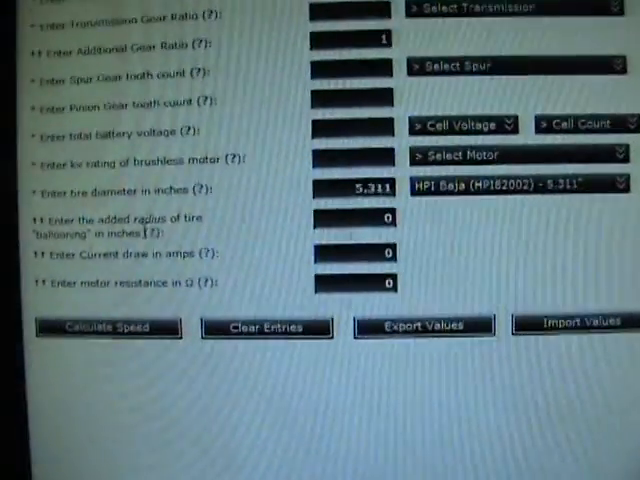
pyautogui.scroll(-3)
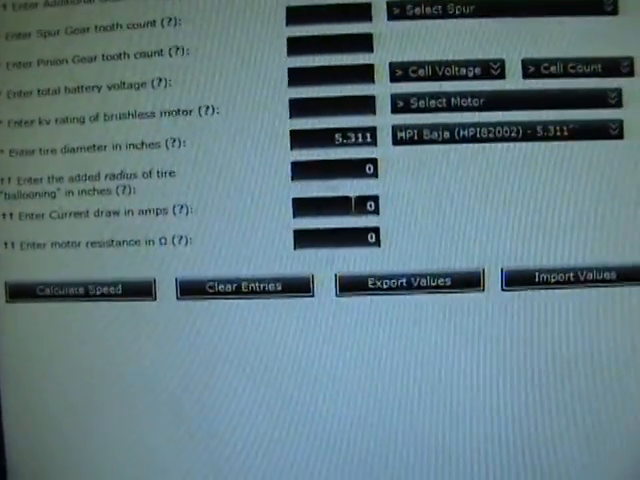
pyautogui.scroll(3)
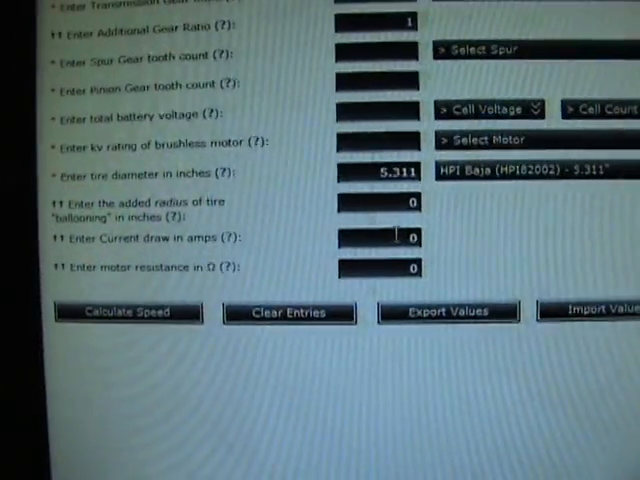